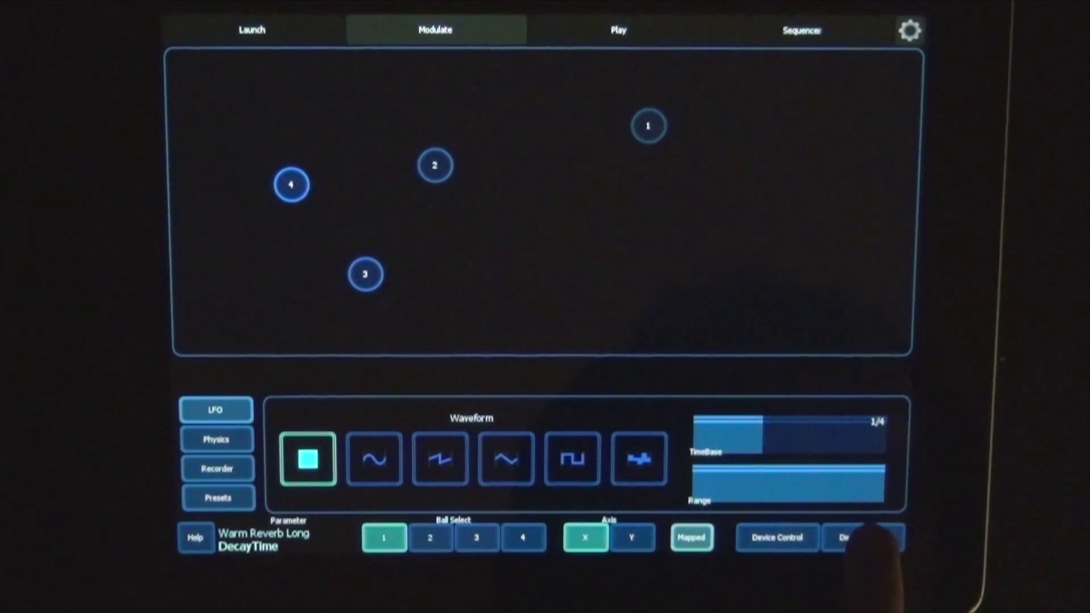
Select the 3-Audio Warm Reverb Long device to show its parameter knobs
{"action": "left_click", "coordinate": [863, 537]}
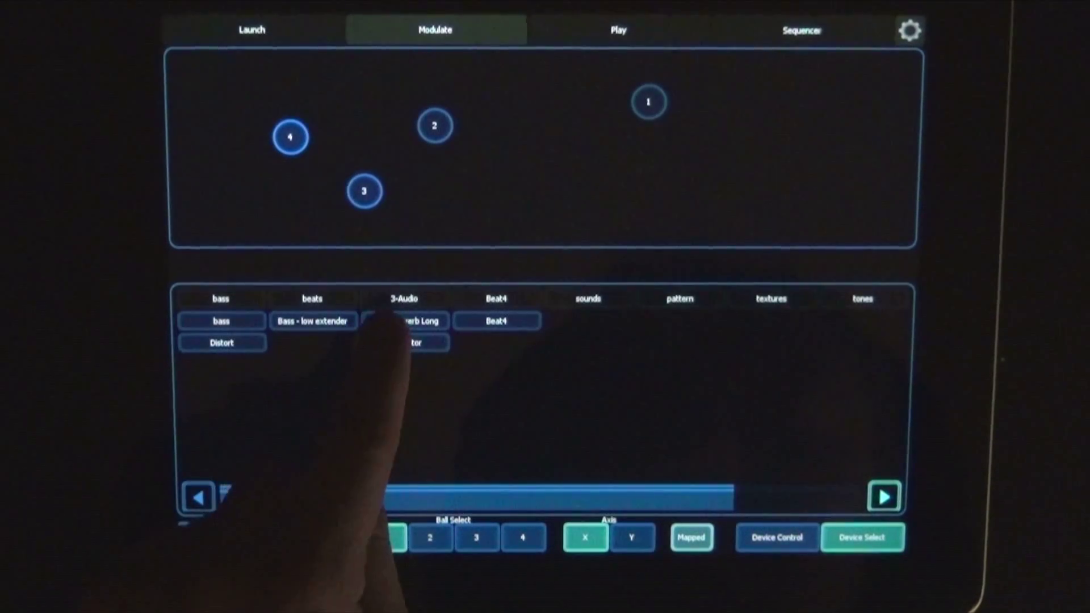
{"action": "left_click", "coordinate": [415, 322]}
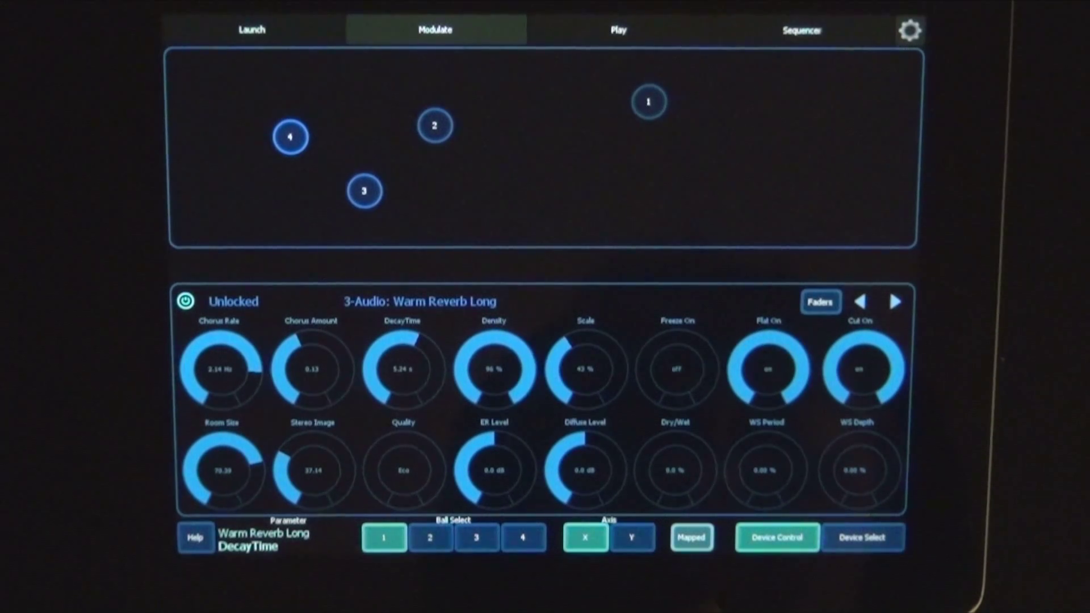
Map reverb DecayTime to ball 1's X axis and Dry/Wet to its Y axis
{"action": "left_click", "coordinate": [691, 537]}
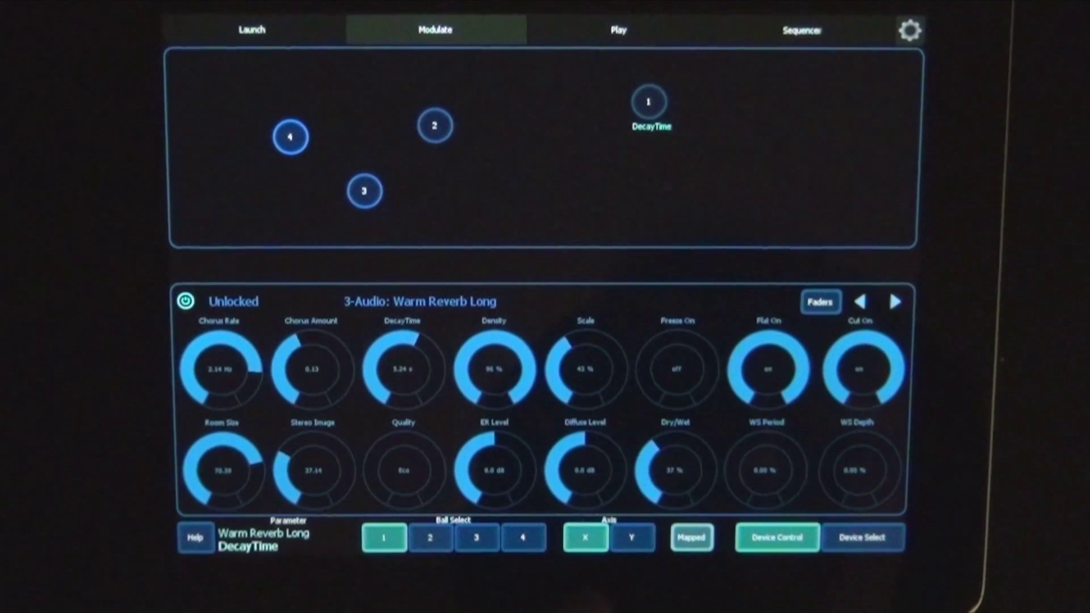
{"action": "left_click", "coordinate": [631, 538]}
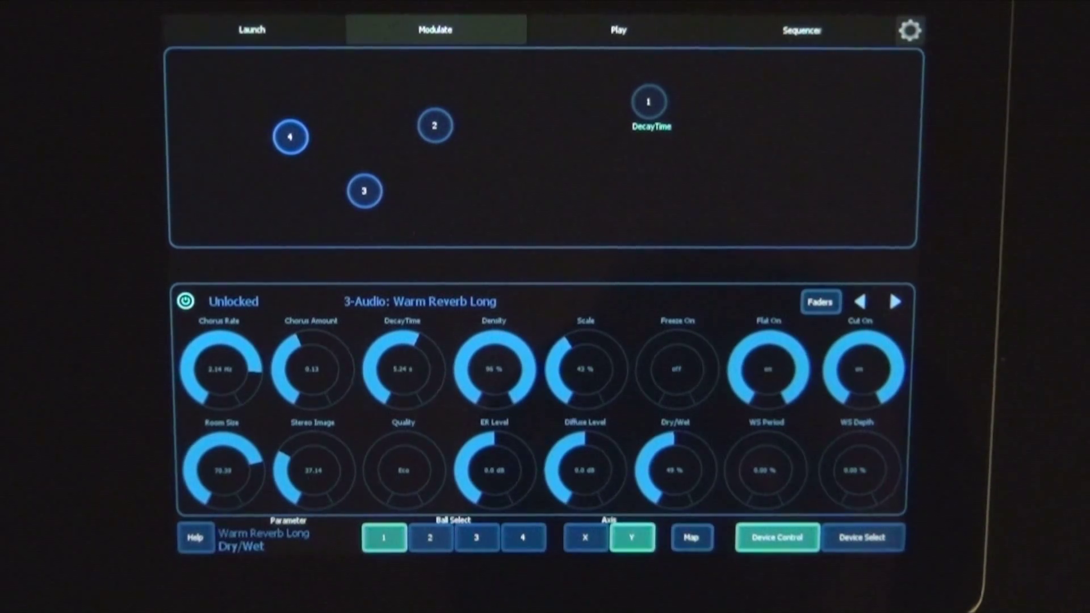
{"action": "left_click", "coordinate": [692, 538]}
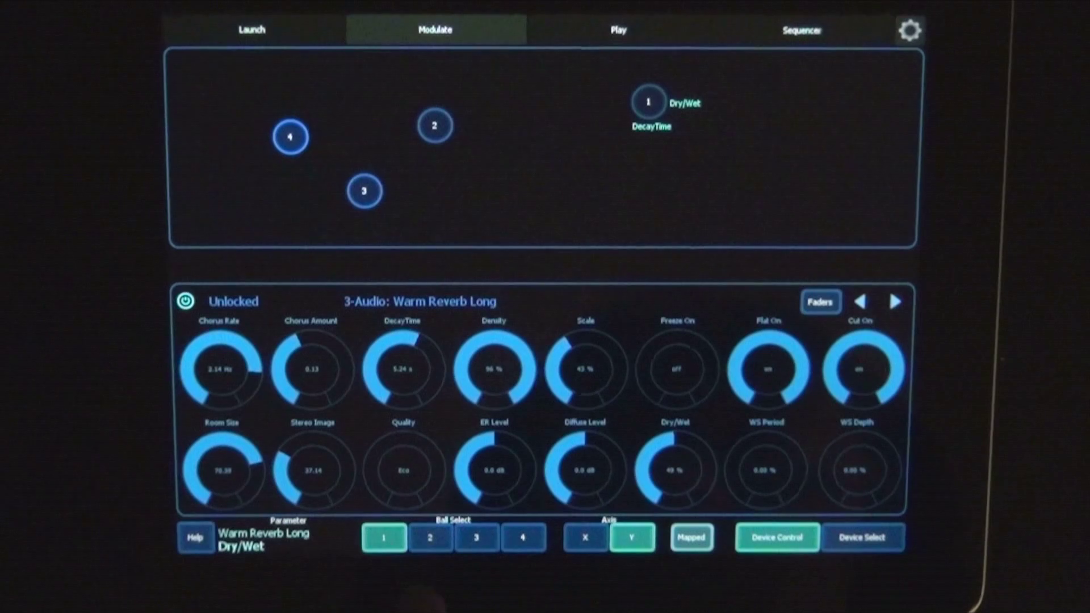
{"action": "left_click", "coordinate": [429, 538]}
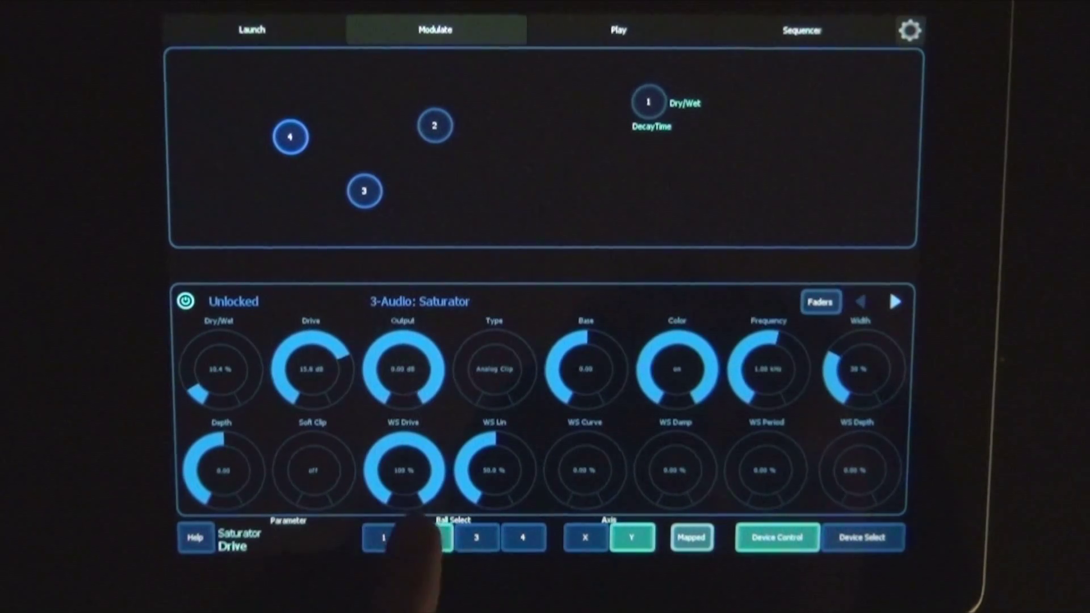
Map Saturator Drive to ball 2's X axis and Dry/Wet to its Y axis
{"action": "left_click", "coordinate": [429, 538]}
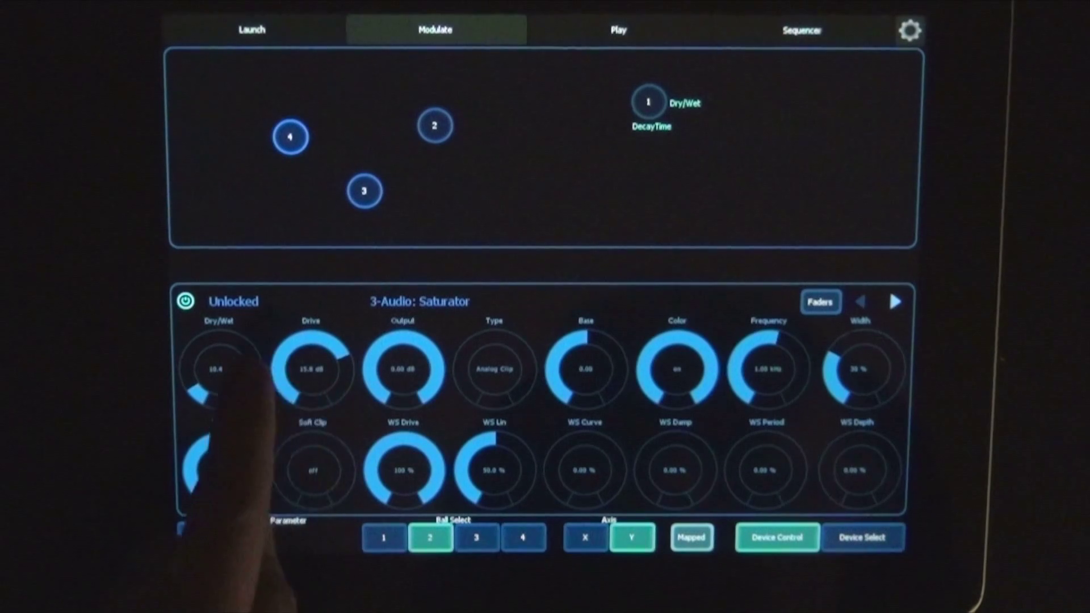
{"action": "left_click", "coordinate": [863, 537]}
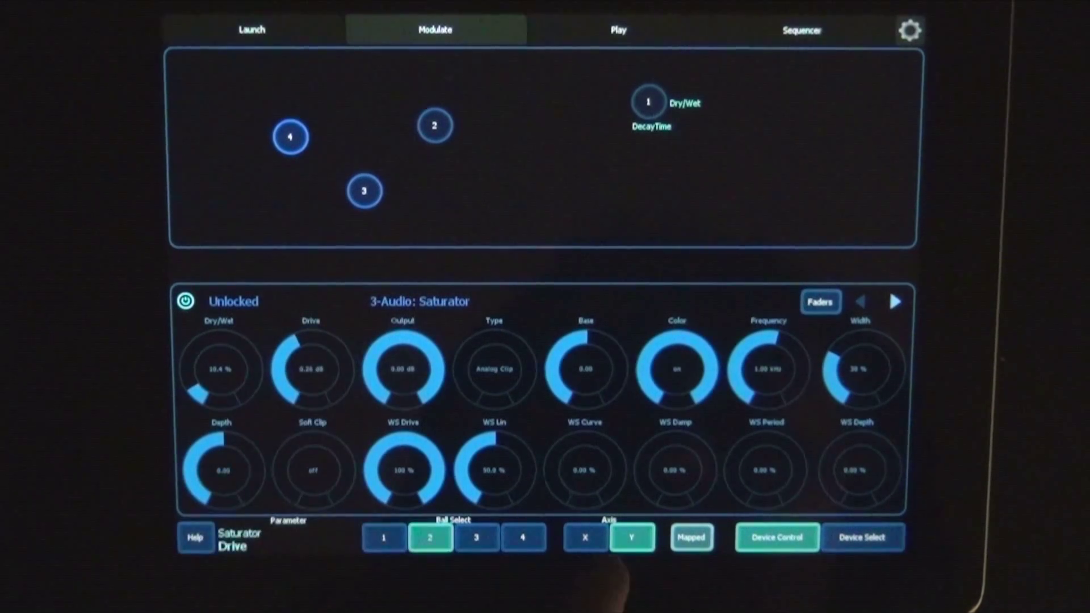
{"action": "left_click", "coordinate": [585, 537]}
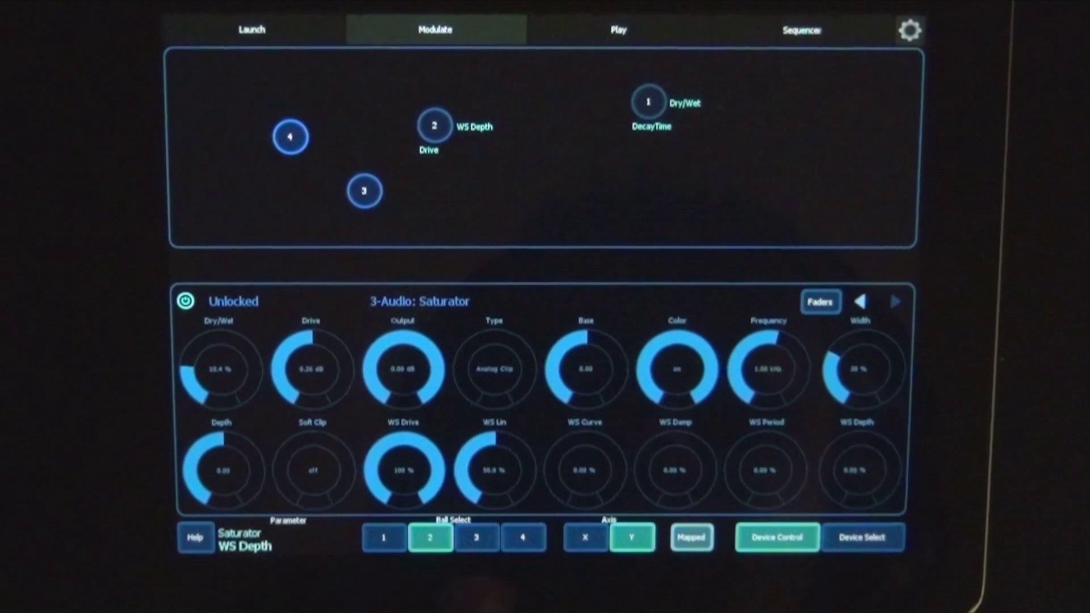
{"action": "left_click", "coordinate": [821, 302]}
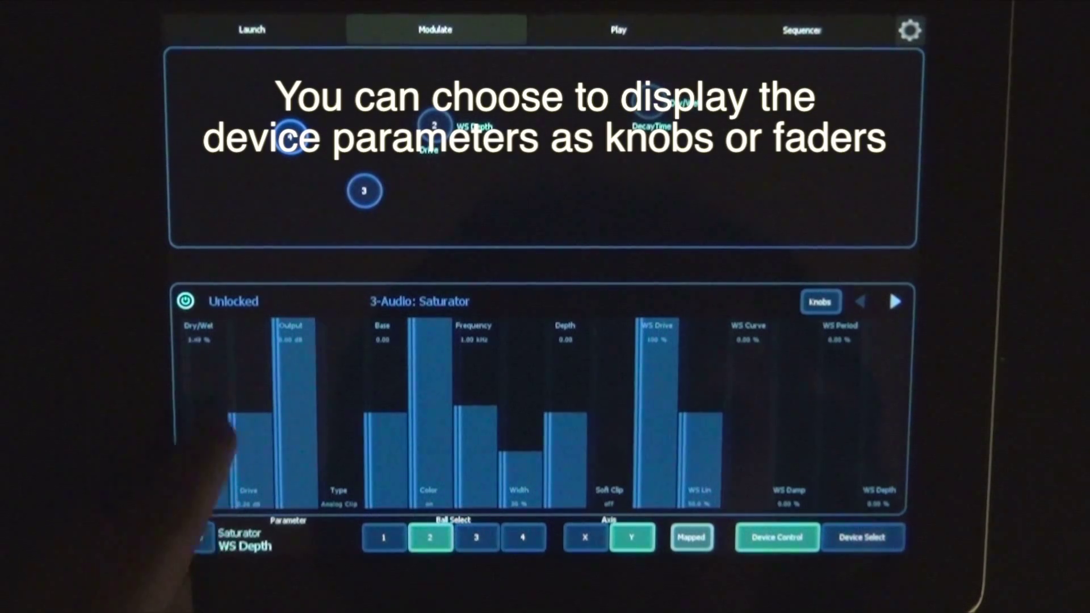
{"action": "left_click", "coordinate": [692, 537]}
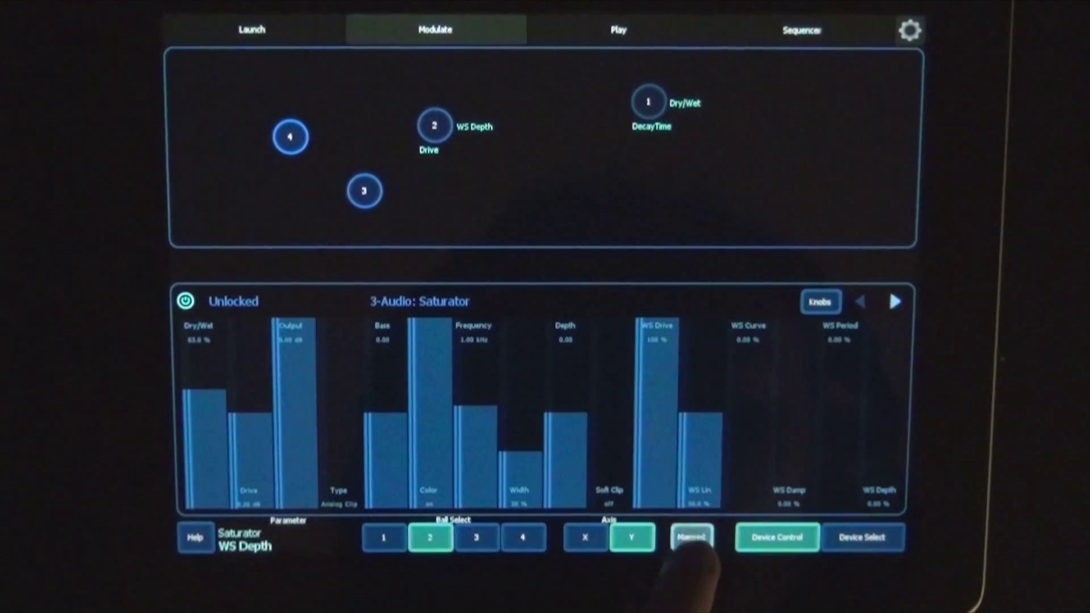
{"action": "left_click", "coordinate": [692, 538]}
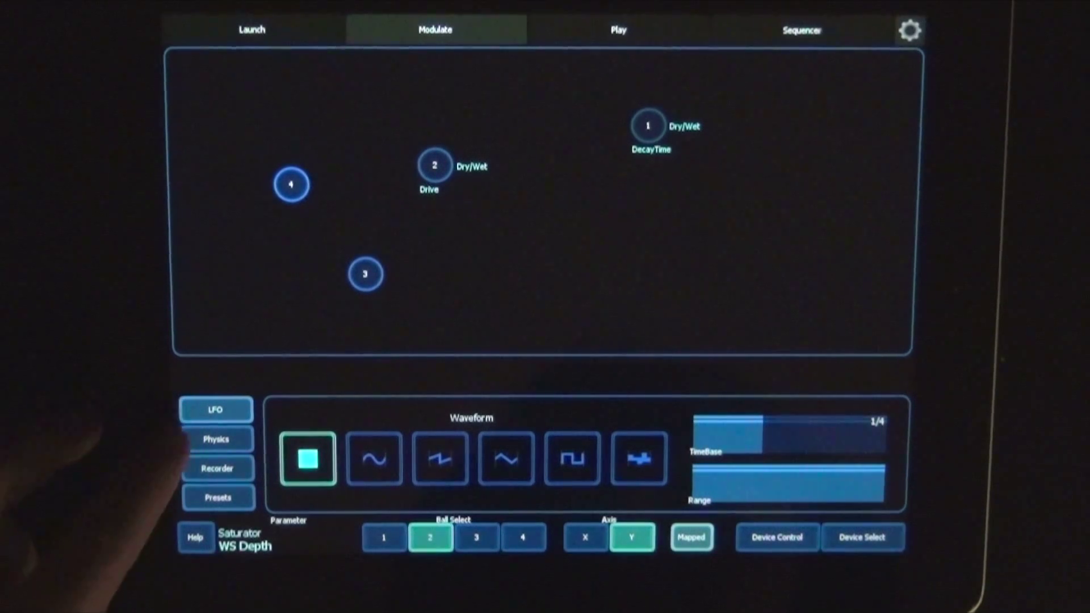
{"action": "left_click", "coordinate": [217, 439]}
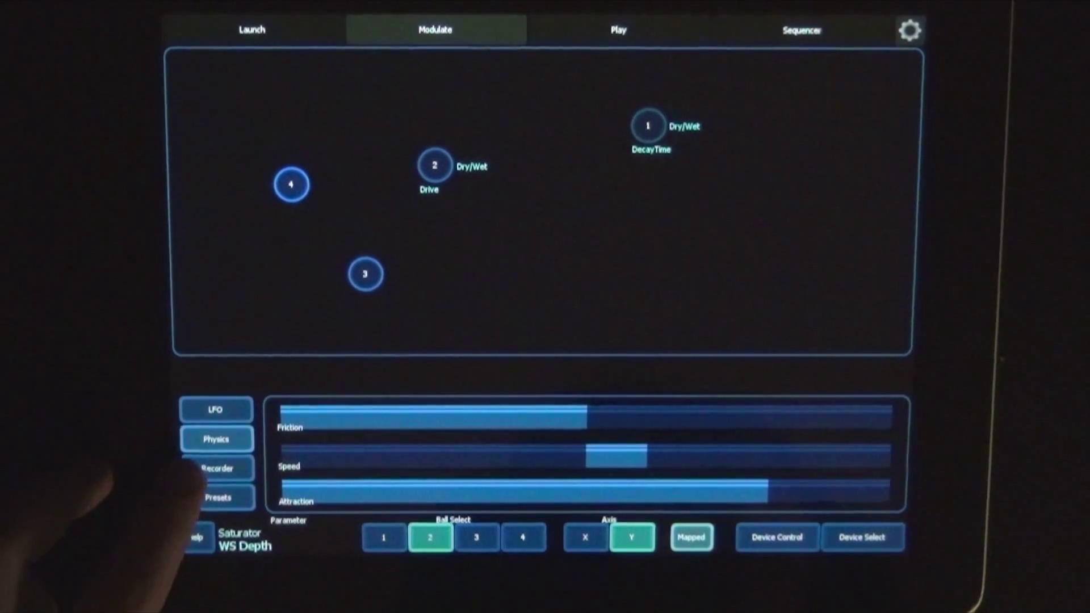
{"action": "left_click", "coordinate": [217, 467]}
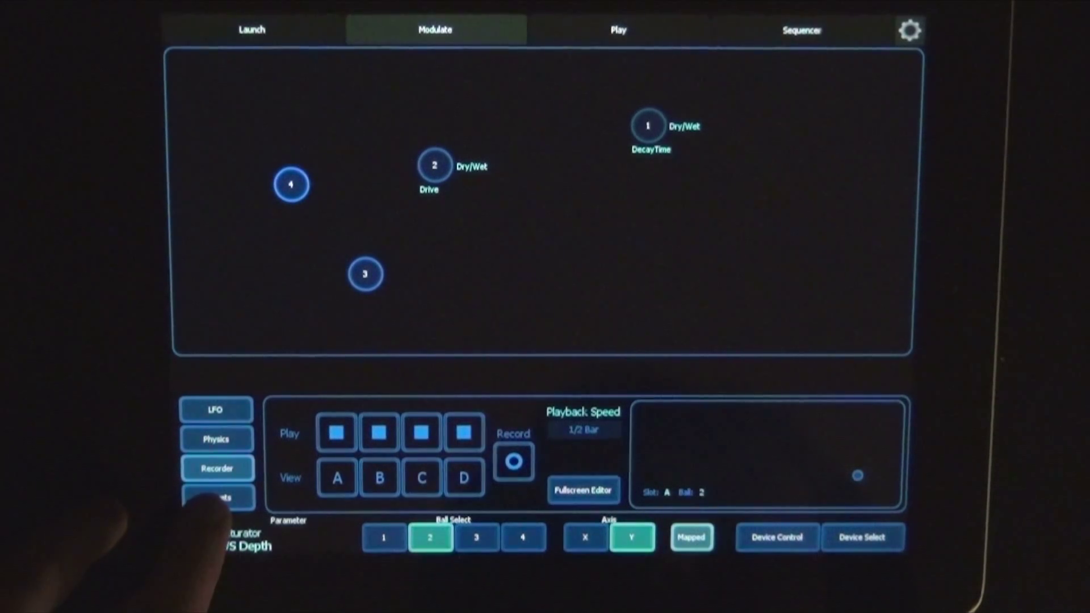
{"action": "left_click", "coordinate": [217, 498]}
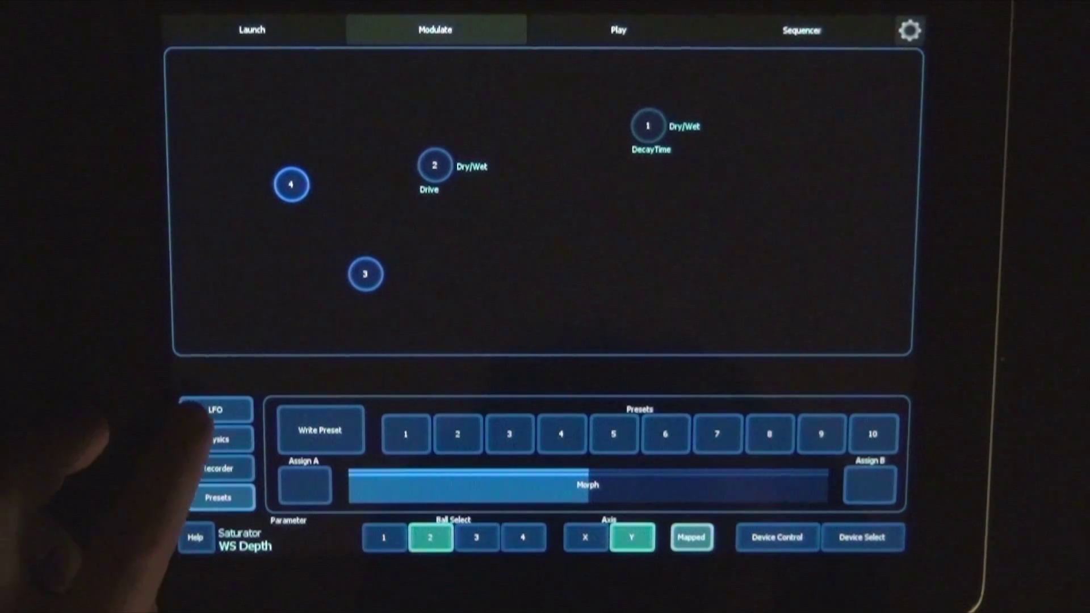
{"action": "left_click", "coordinate": [215, 411]}
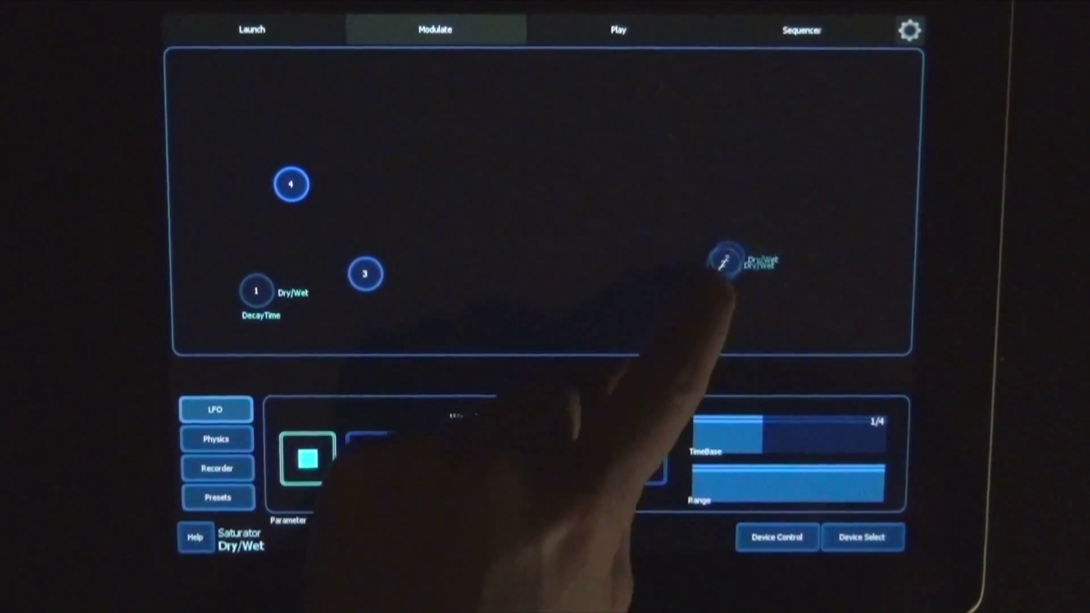
Fling ball 2 toward the upper left of the field
{"action": "left_click_drag", "start_coordinate": [727, 261], "coordinate": [320, 89]}
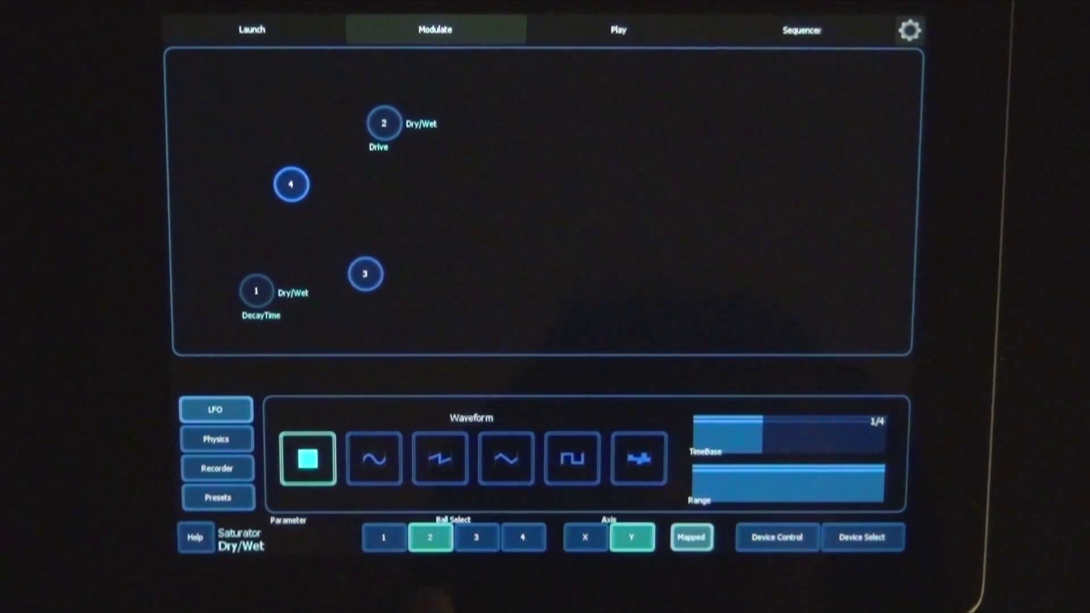
Try LFO waveforms on balls 1 and 2, giving ball 2 a sine wave
{"action": "left_click", "coordinate": [384, 537]}
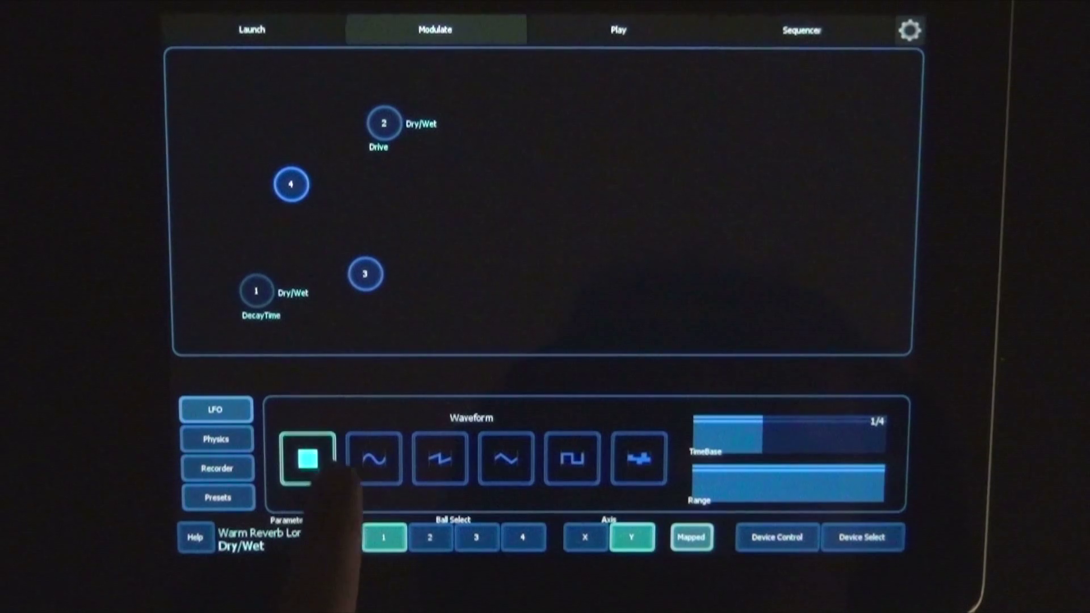
{"action": "left_click", "coordinate": [374, 458]}
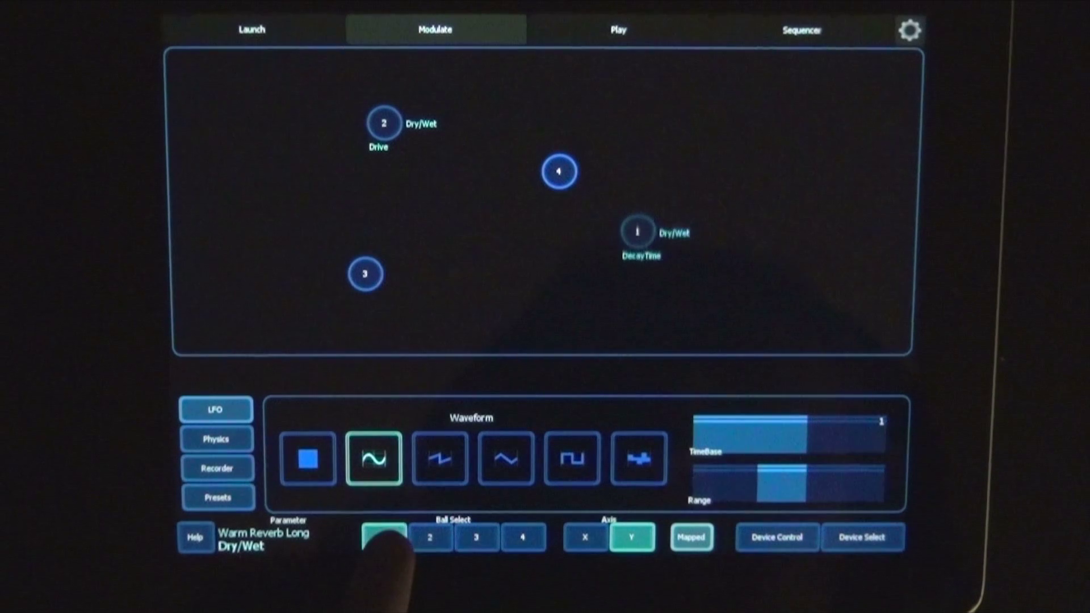
{"action": "left_click", "coordinate": [382, 539]}
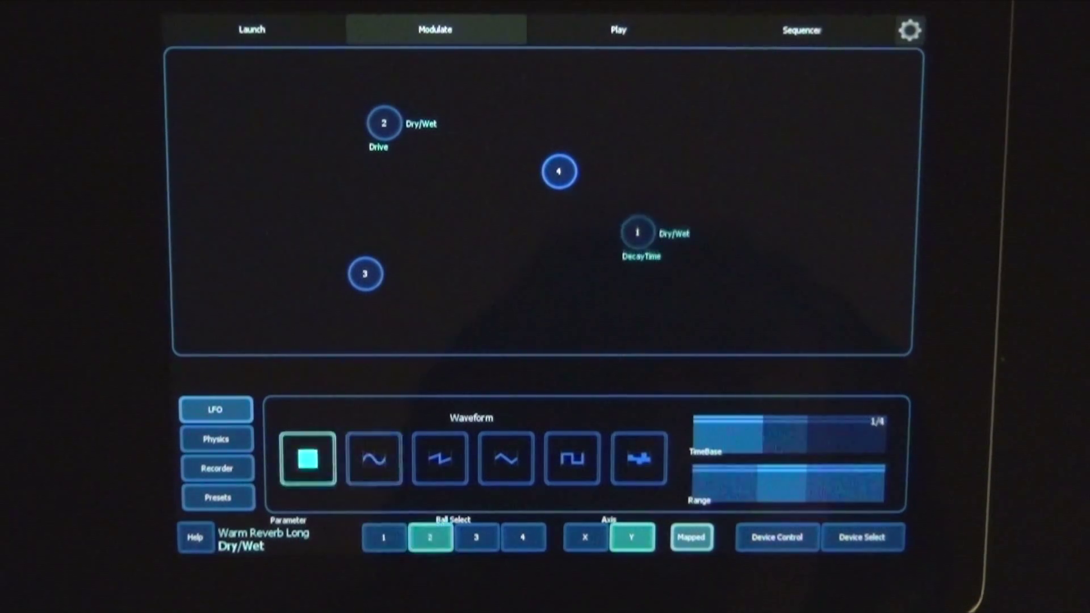
{"action": "left_click", "coordinate": [309, 459]}
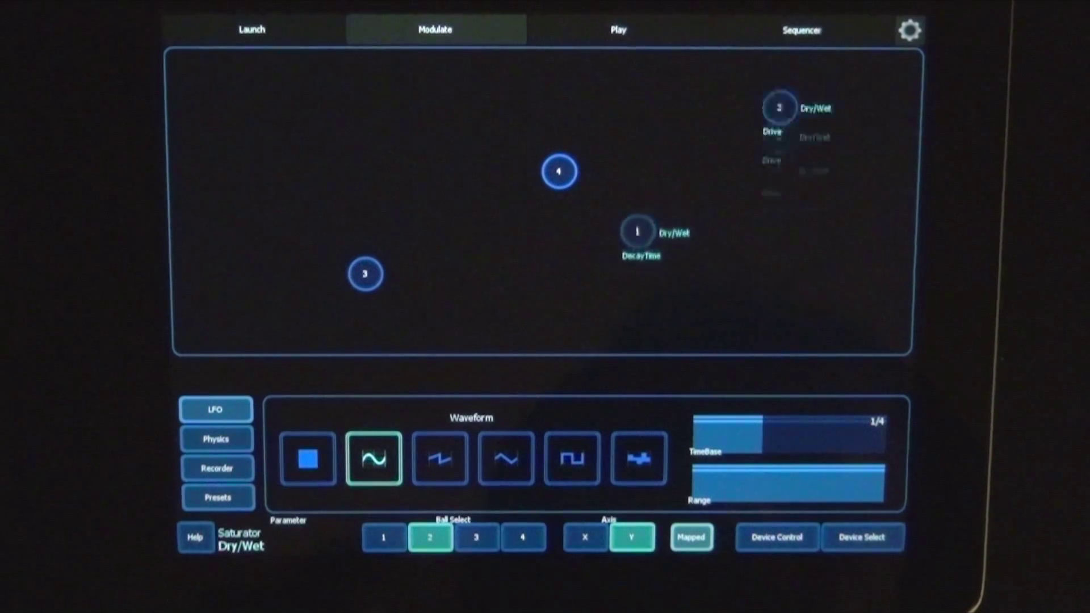
{"action": "left_click", "coordinate": [639, 459]}
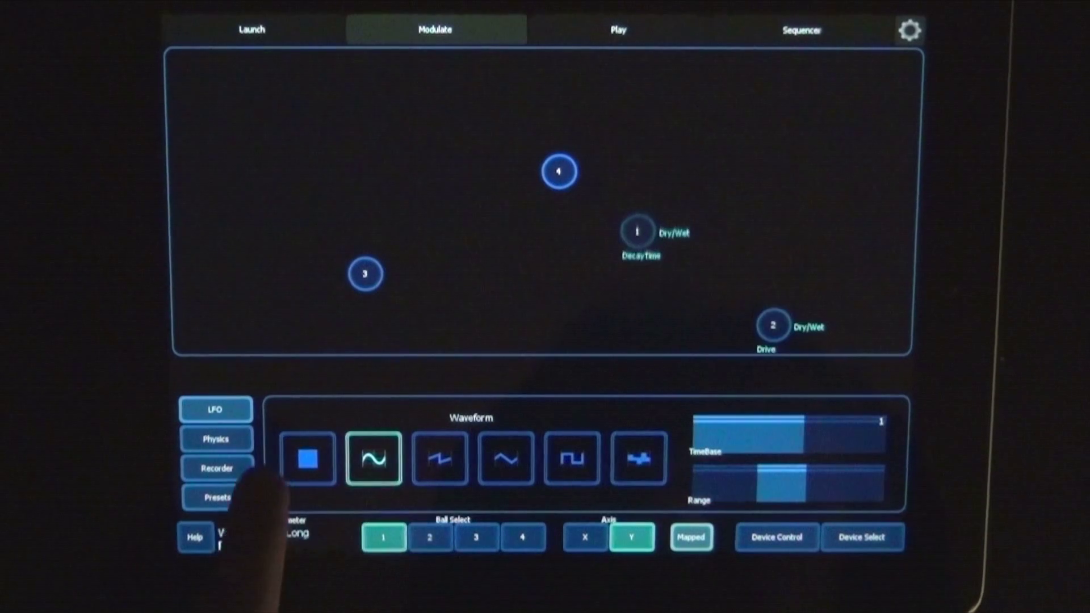
{"action": "left_click", "coordinate": [308, 458]}
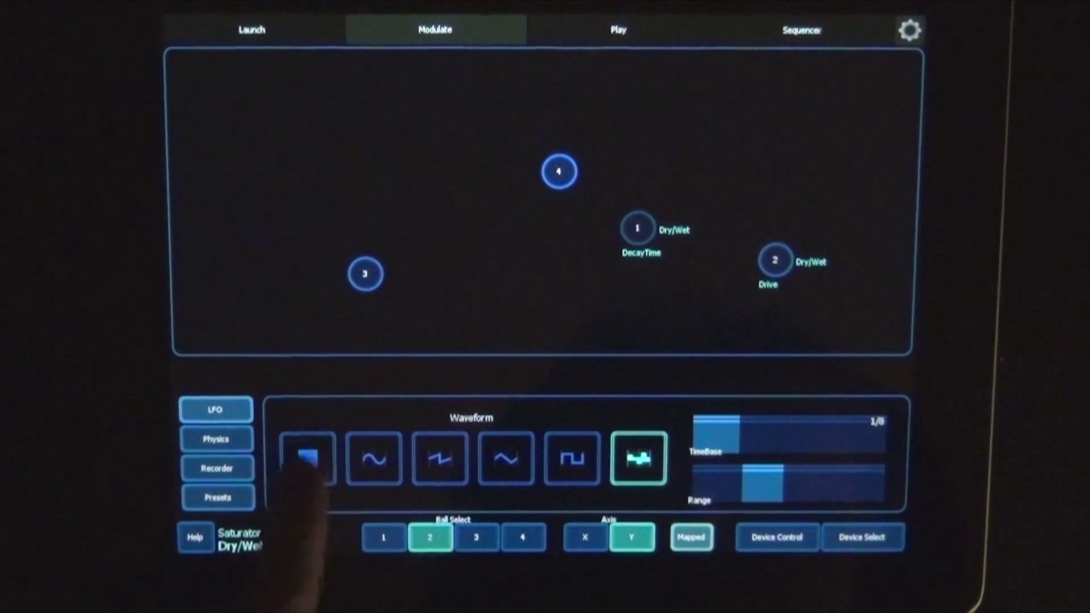
Give ball 2 a triangle-wave LFO at 1/8 and ball 1 a sine wave
{"action": "left_click", "coordinate": [308, 459]}
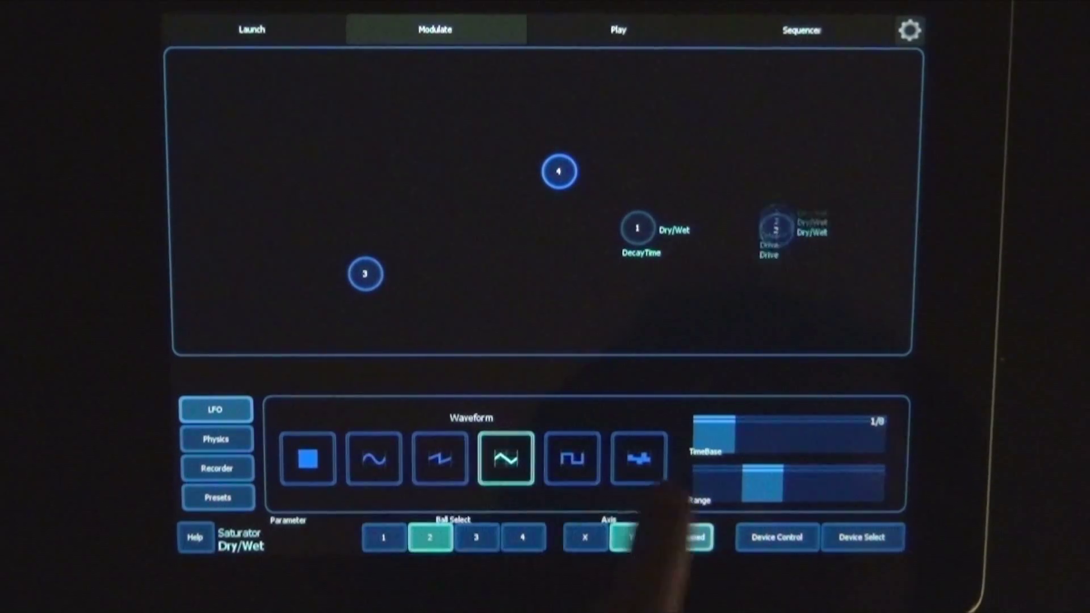
{"action": "left_click", "coordinate": [639, 459]}
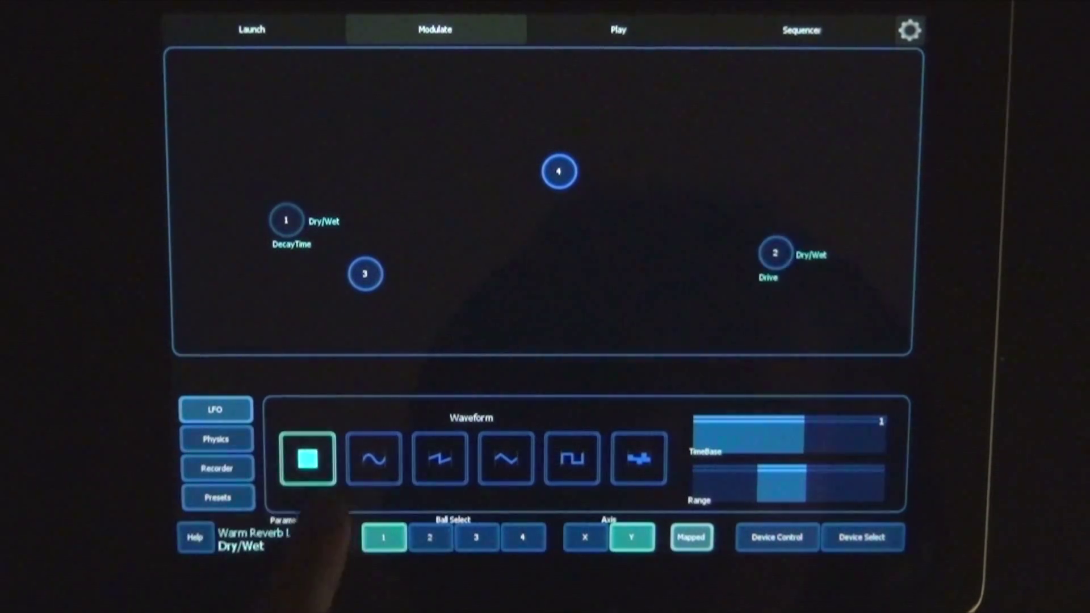
{"action": "left_click", "coordinate": [430, 538]}
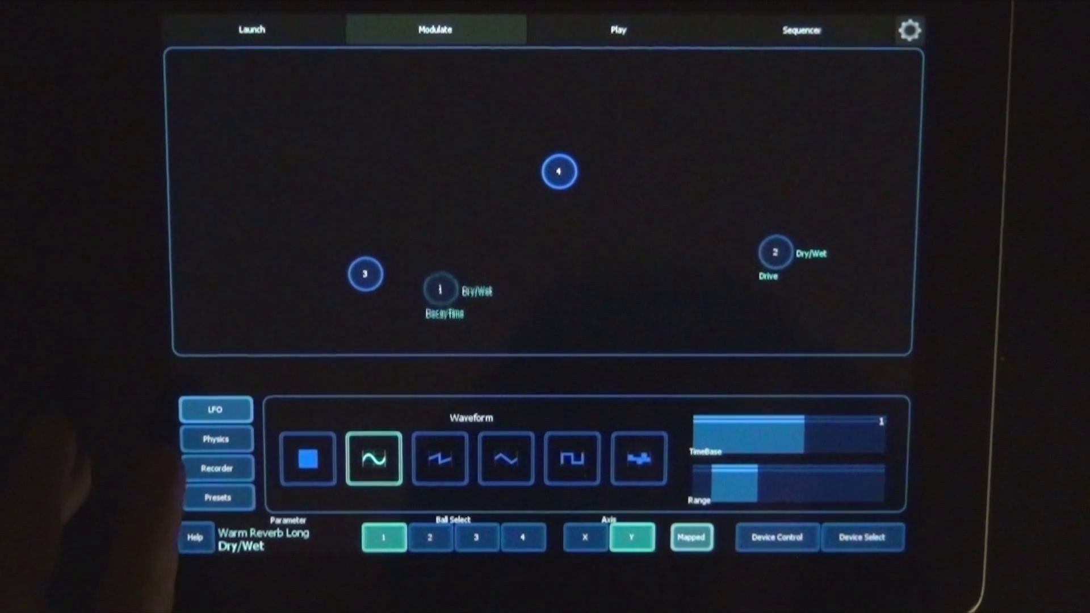
{"action": "left_click", "coordinate": [215, 439]}
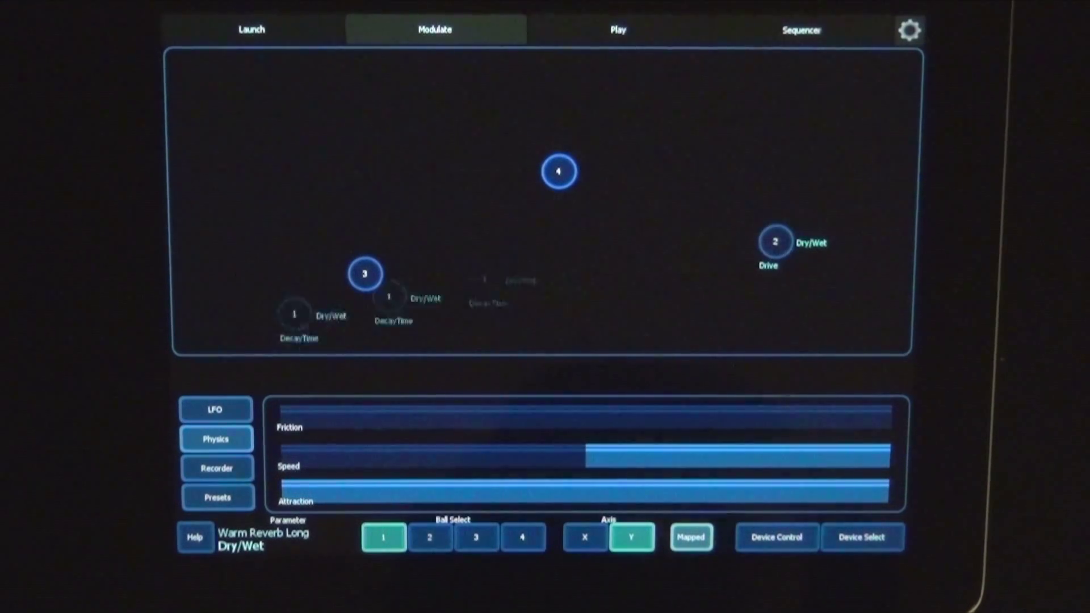
Show ball 2's friction, speed and attraction physics settings
{"action": "left_click", "coordinate": [429, 536]}
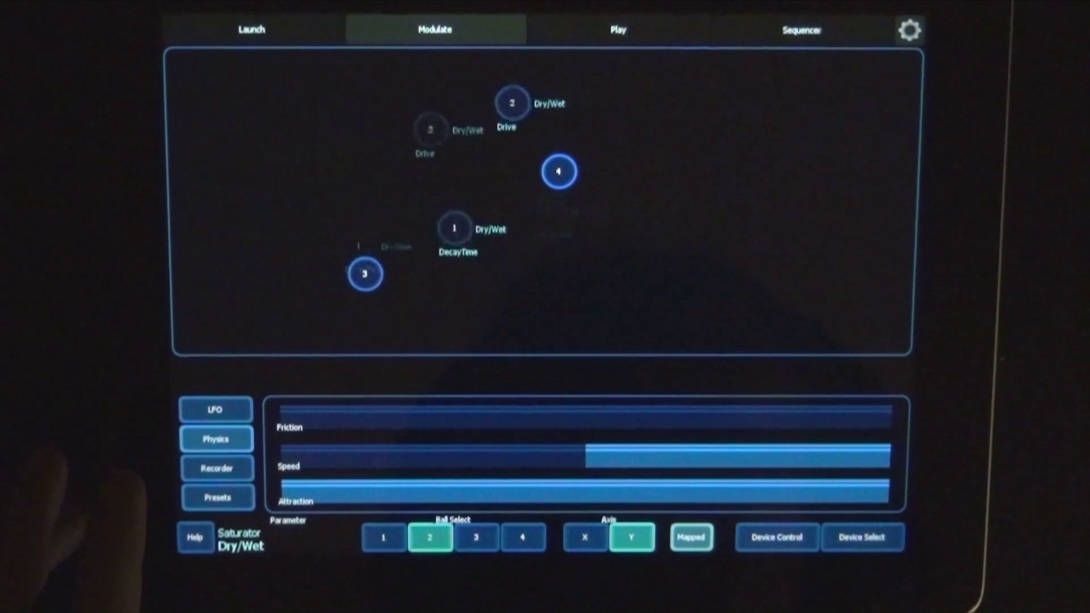
Show the automation recorder with slots A–D and 1/2 Bar playback speed
{"action": "left_click", "coordinate": [217, 468]}
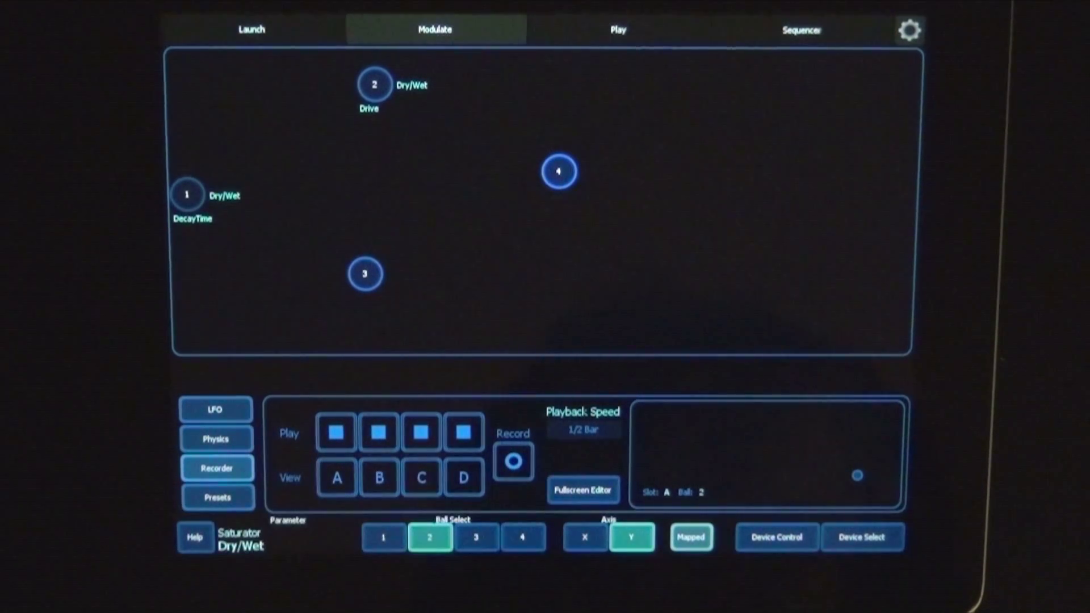
Record ball 1 and ball 2 paths into slot A at 4 Bar playback speed
{"action": "left_click", "coordinate": [336, 478]}
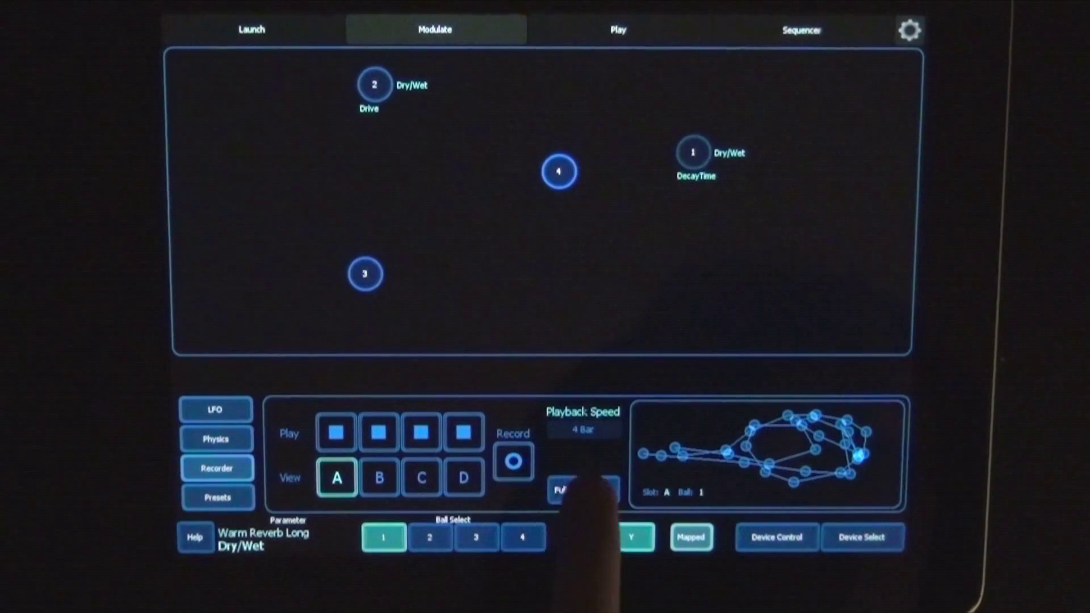
{"action": "left_click", "coordinate": [582, 489]}
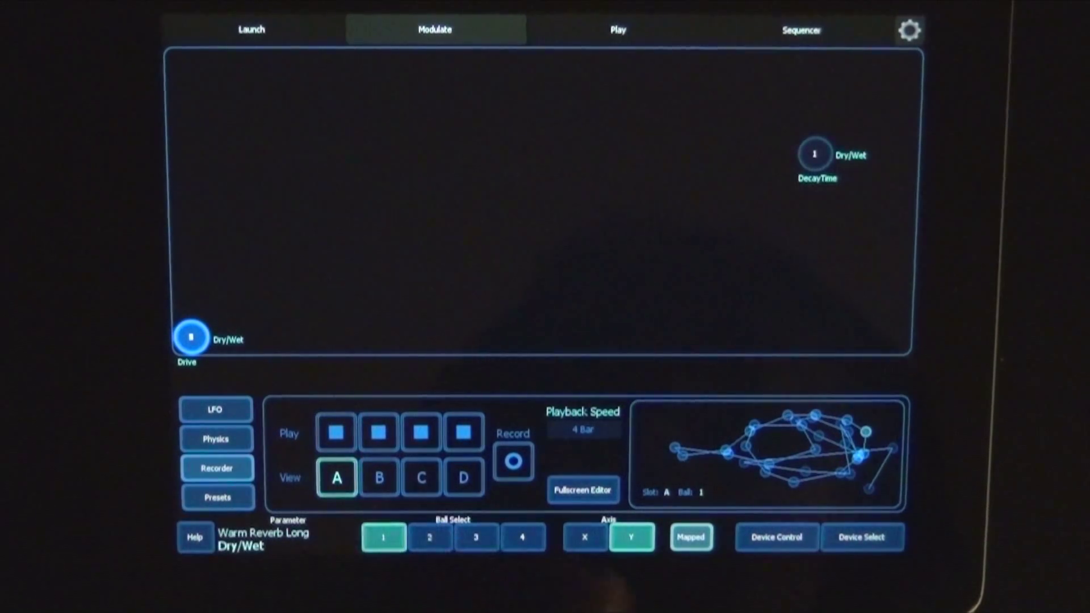
{"action": "left_click", "coordinate": [427, 537]}
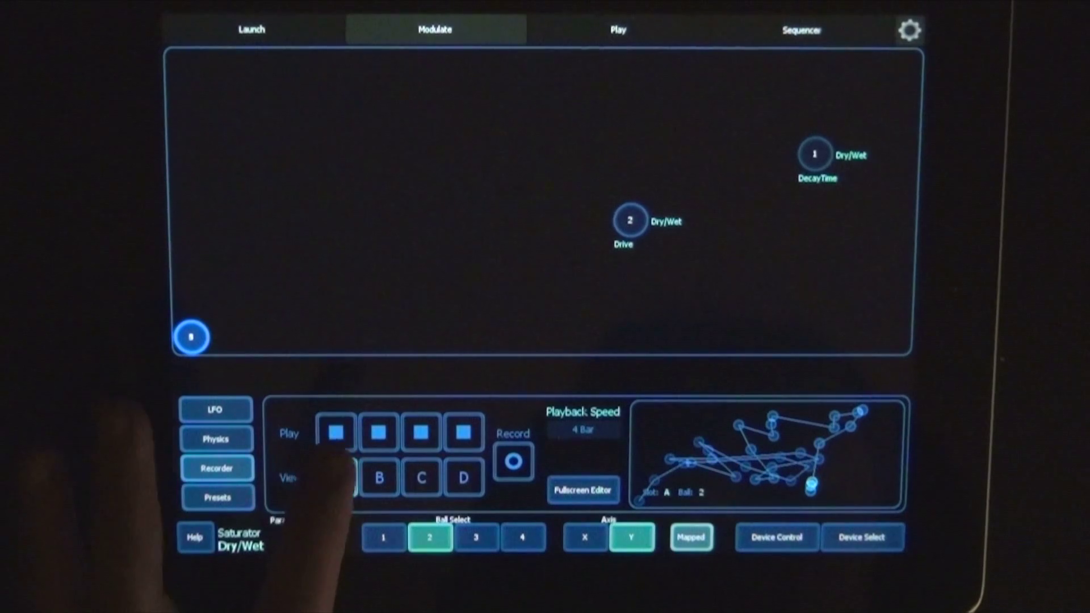
Play slot A's recording at 1 Bar speed and show the presets panel
{"action": "left_click", "coordinate": [336, 433]}
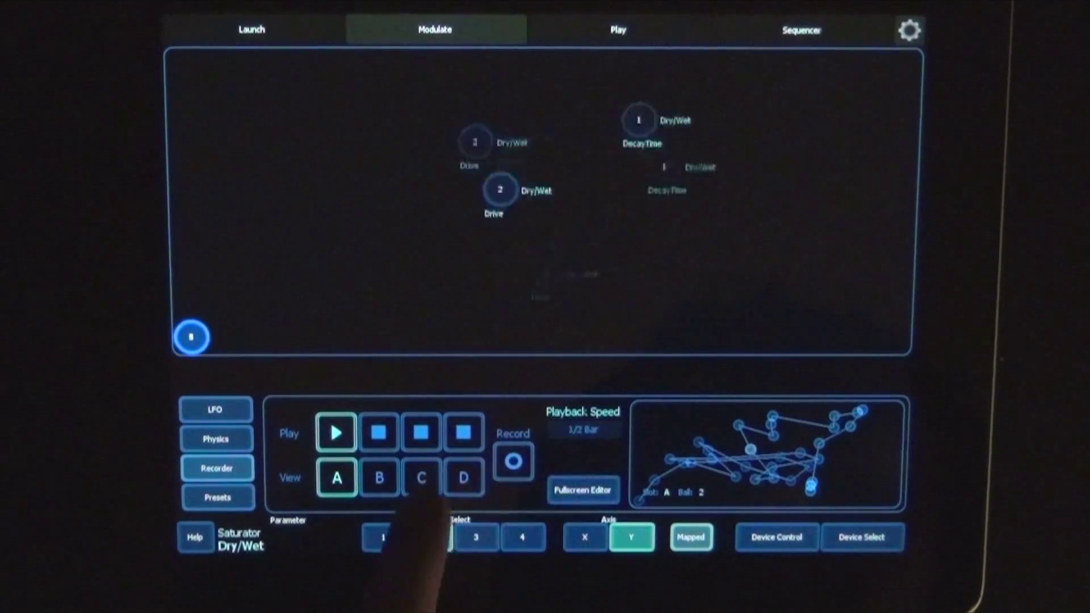
{"action": "left_click", "coordinate": [428, 538]}
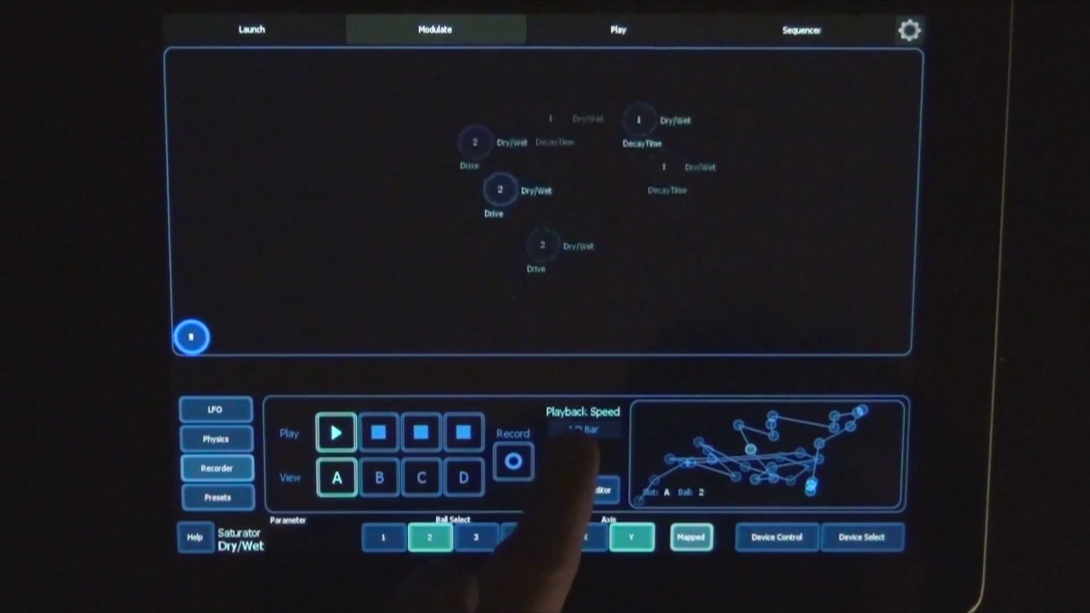
{"action": "left_click", "coordinate": [583, 431]}
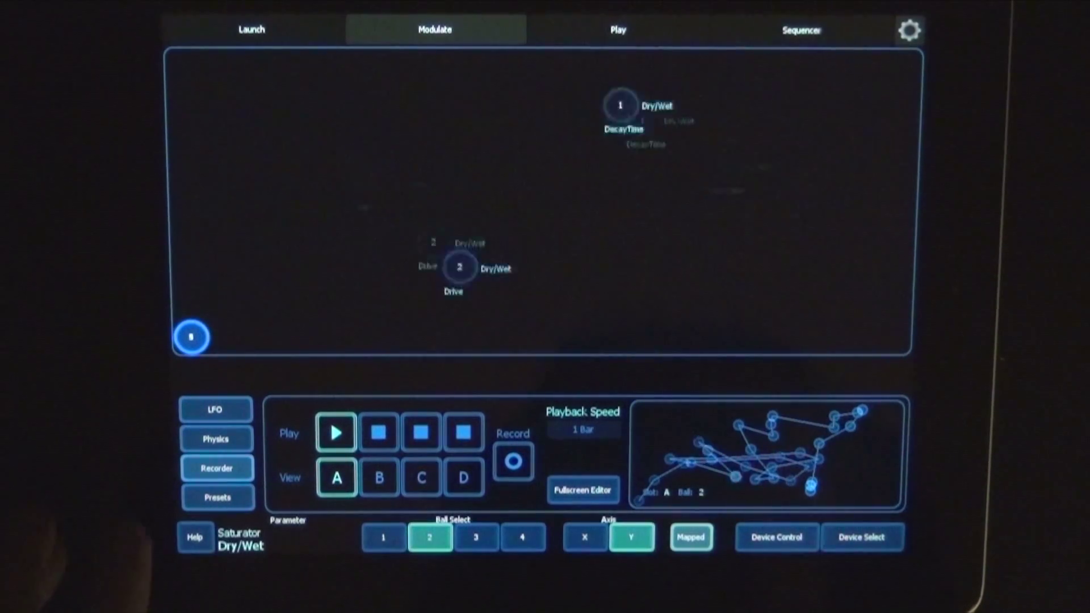
{"action": "left_click", "coordinate": [218, 497]}
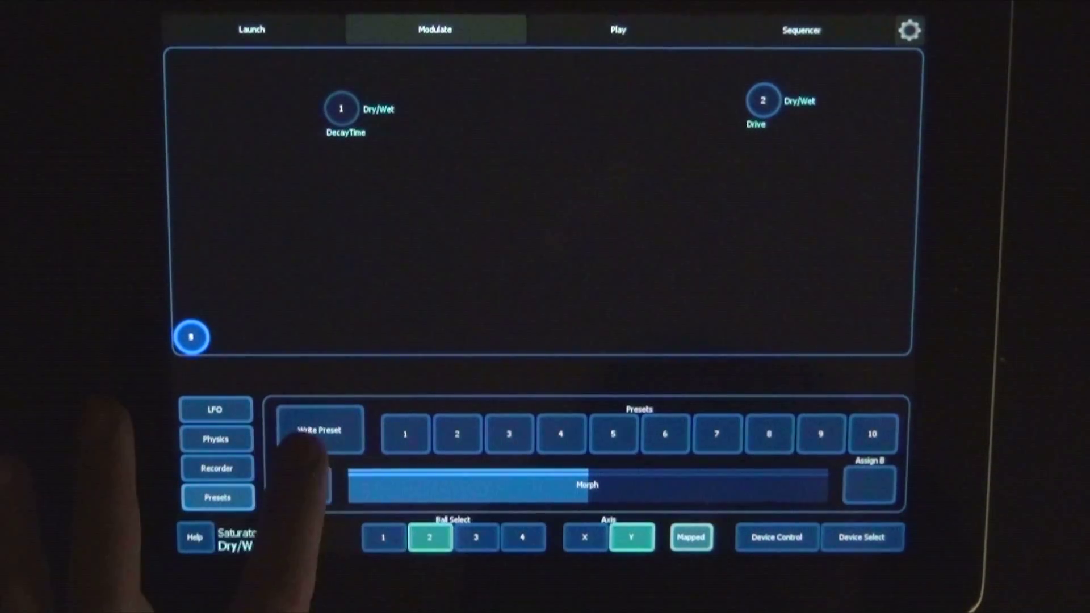
Save three different ball arrangements as presets 1, 2 and 3
{"action": "left_click", "coordinate": [405, 433]}
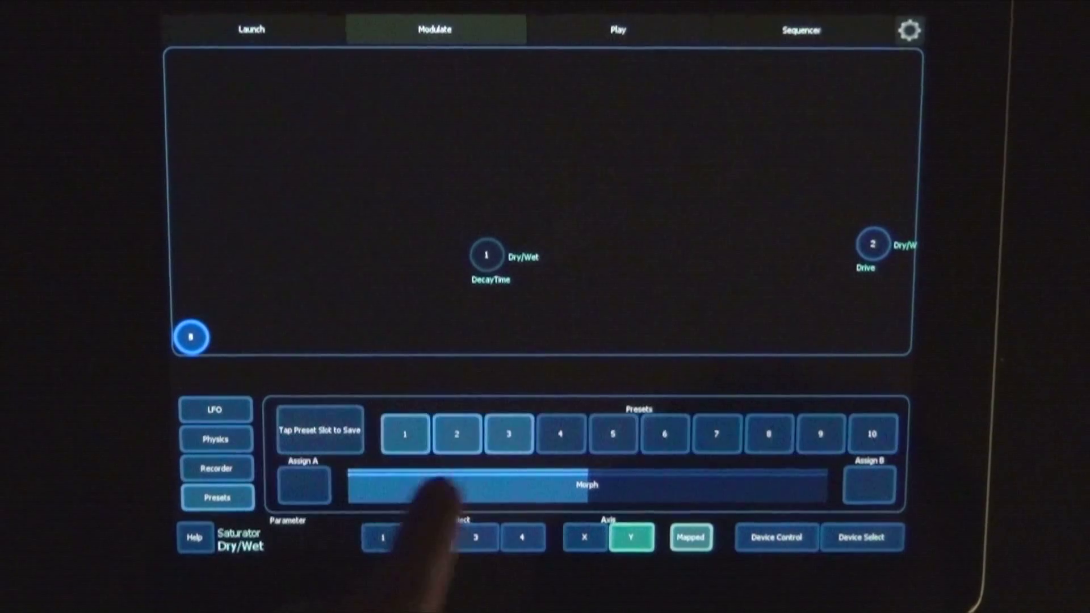
{"action": "left_click", "coordinate": [427, 550]}
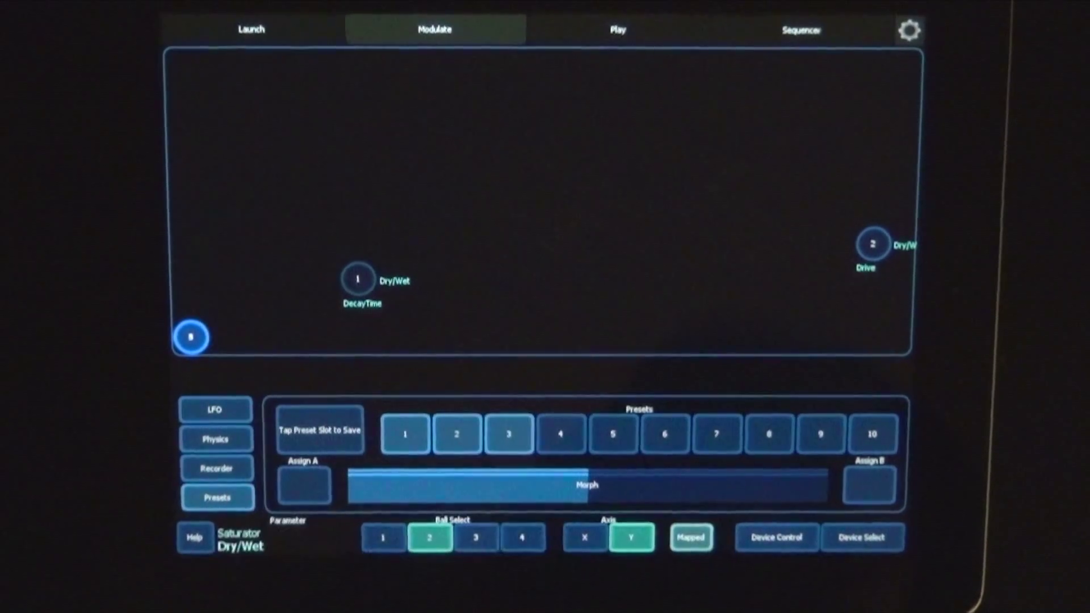
{"action": "left_click", "coordinate": [320, 430]}
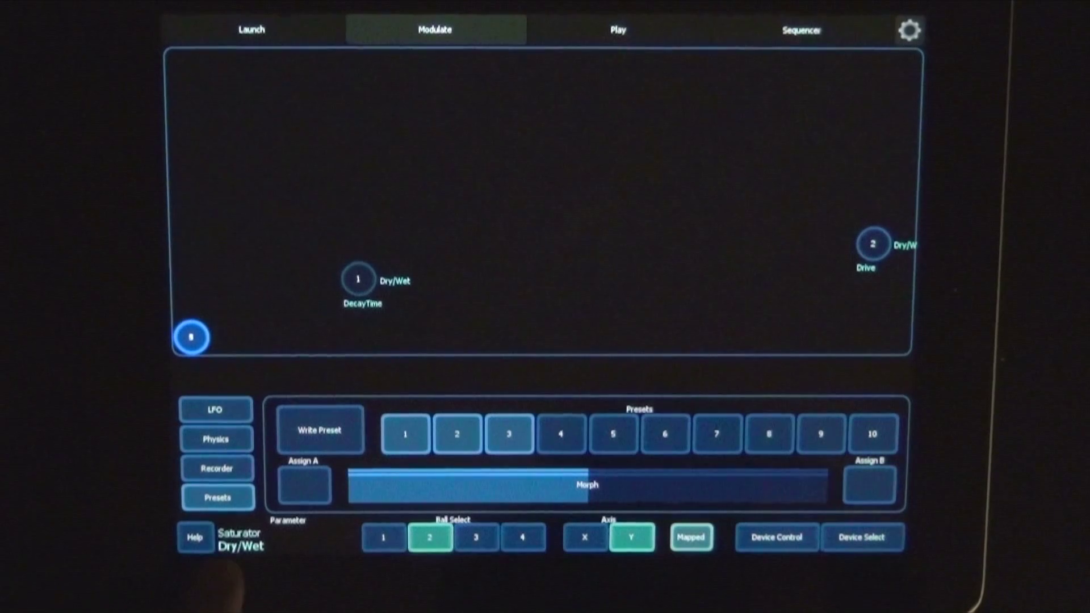